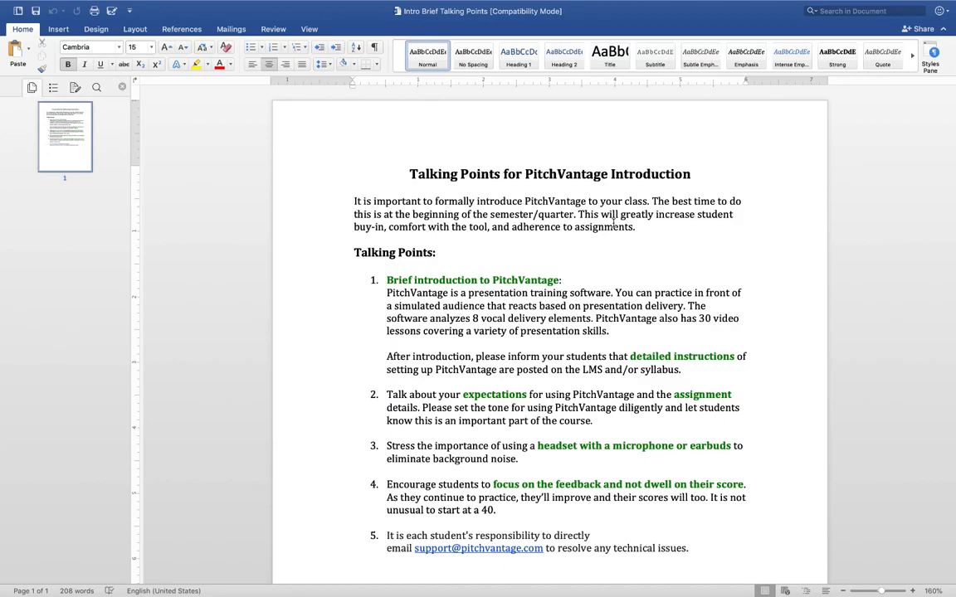
Review the Web and Mobile Requirements laptop and mobile sections, then open the PitchVantage Setup Sheet.
click(409, 174)
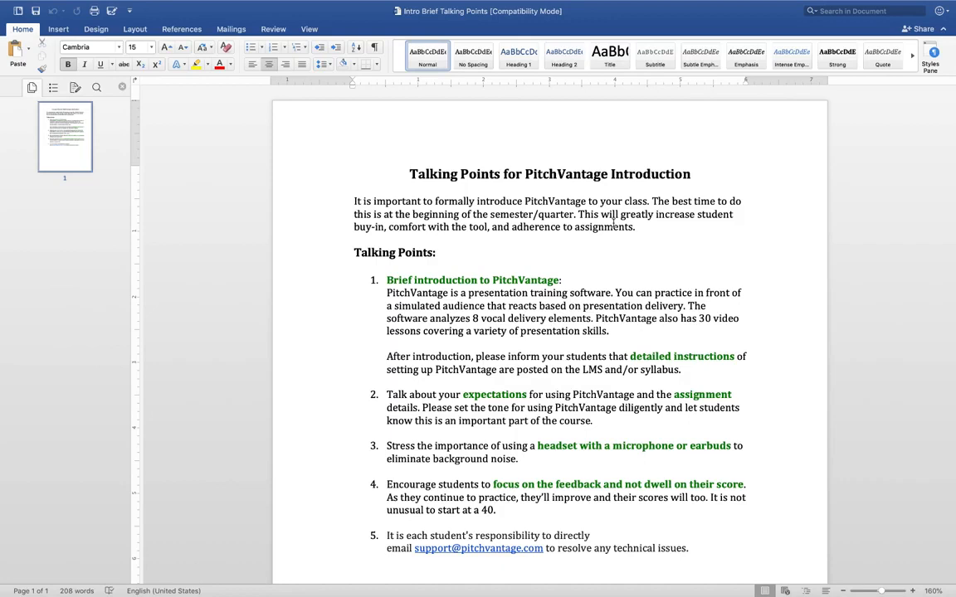
click(409, 174)
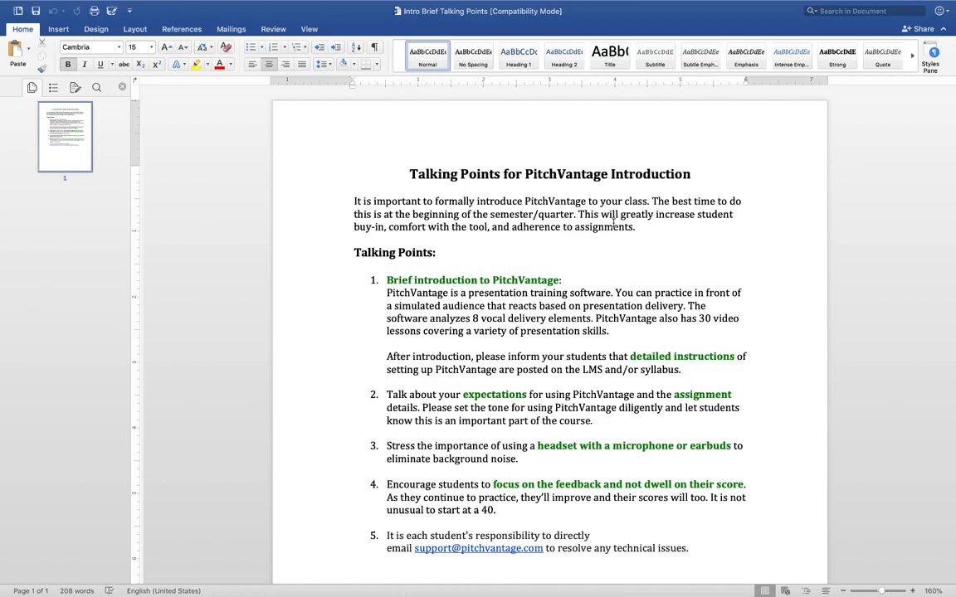
click(409, 174)
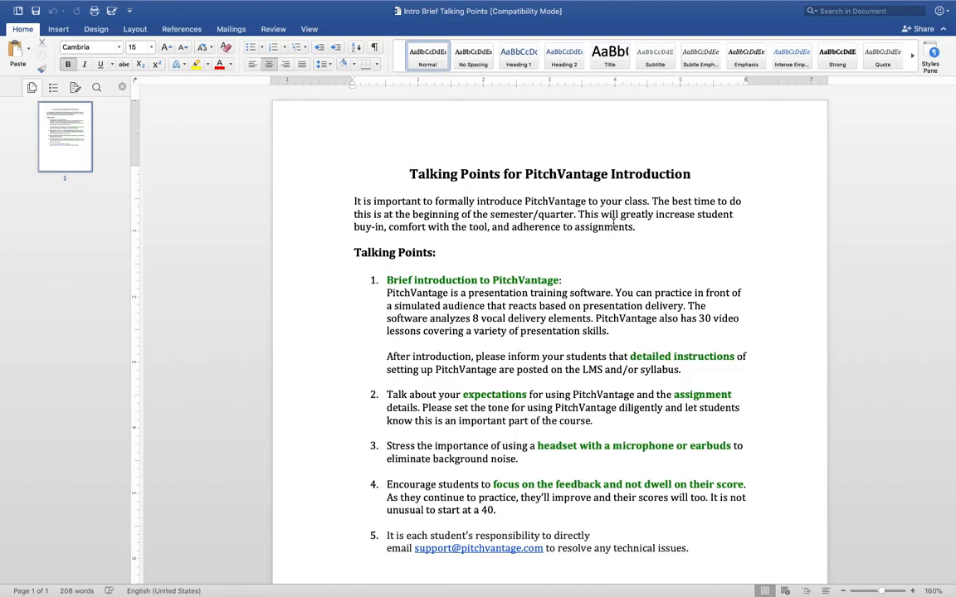
click(408, 173)
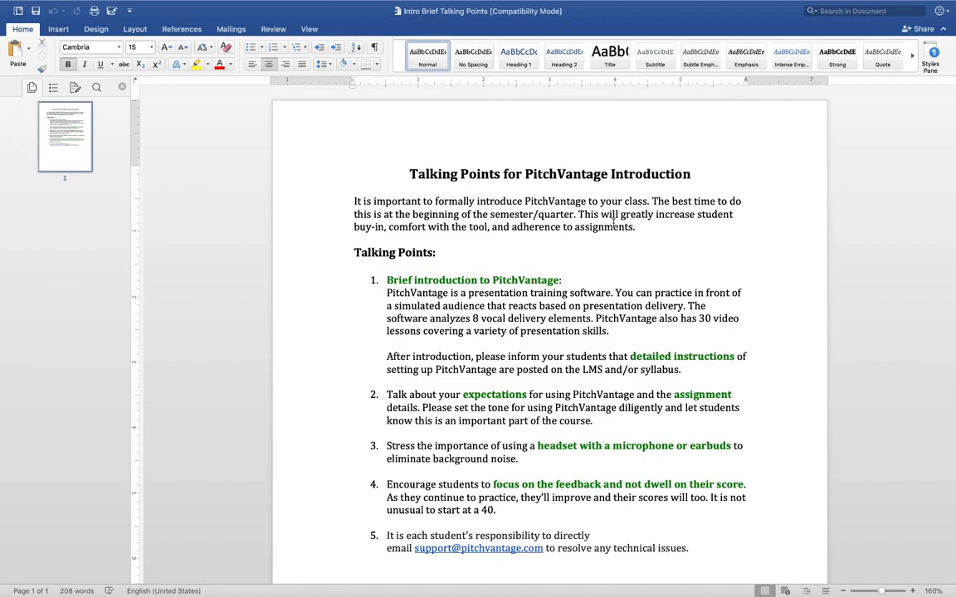
click(409, 173)
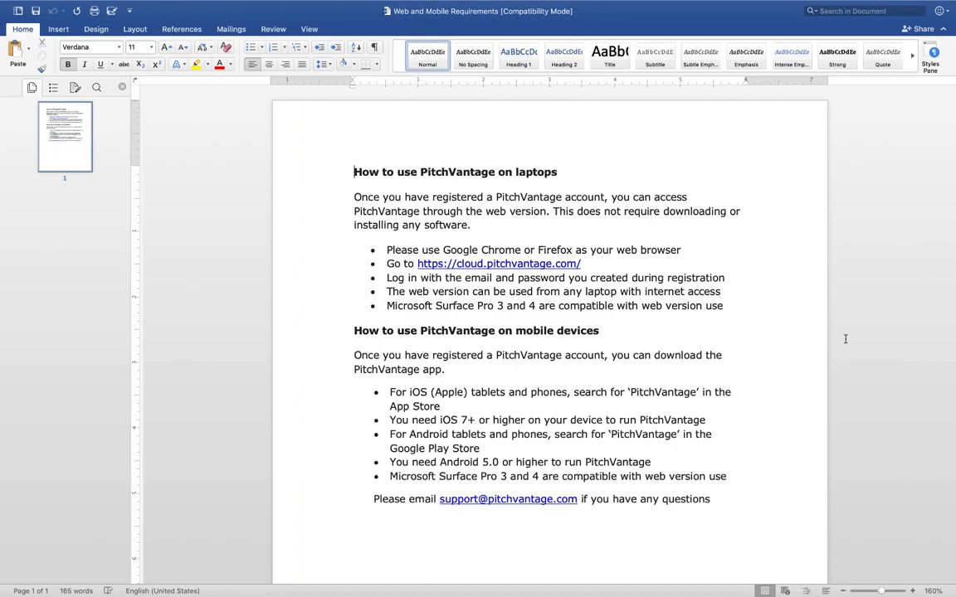
mouse_move(852, 362)
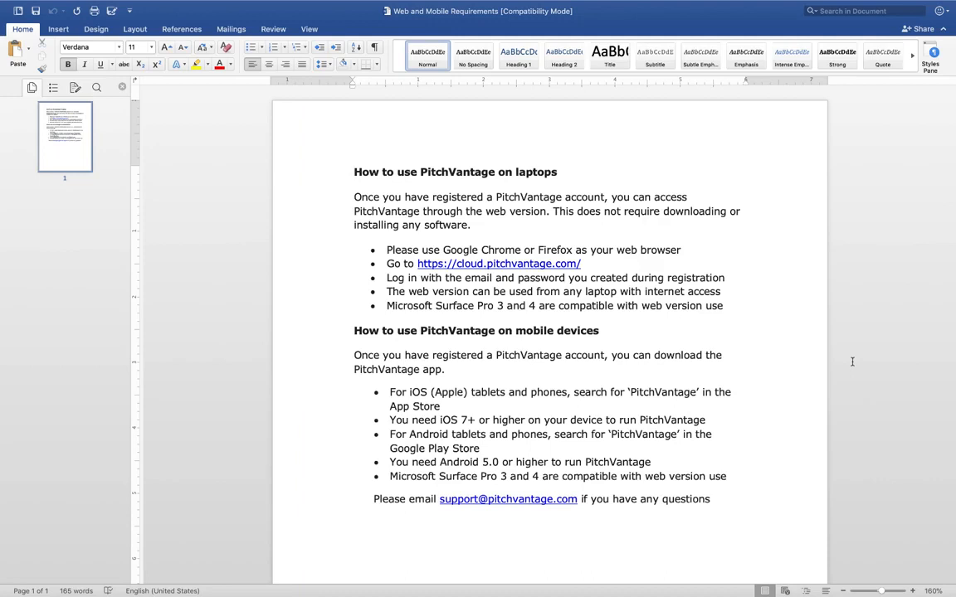
click(354, 172)
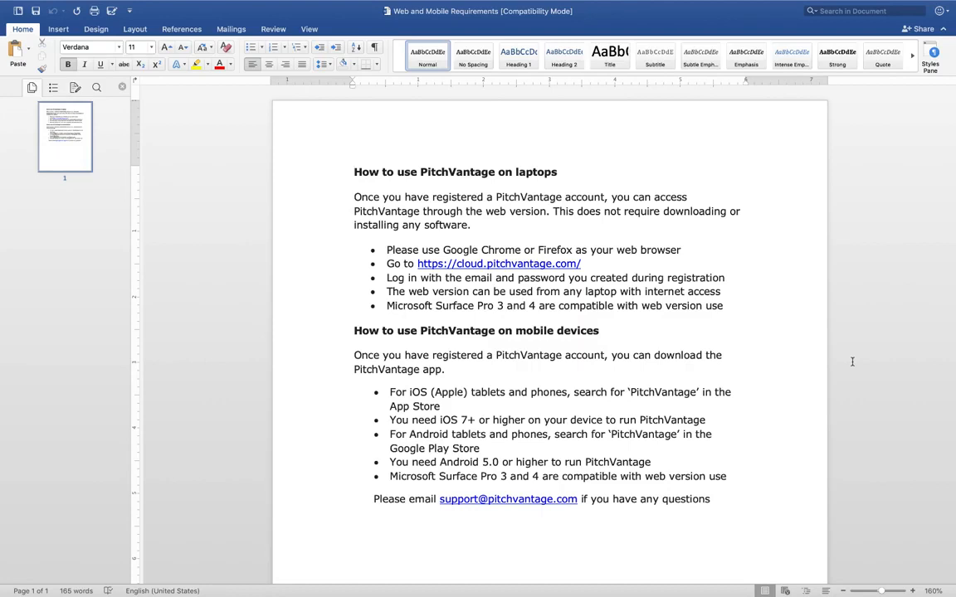
click(355, 172)
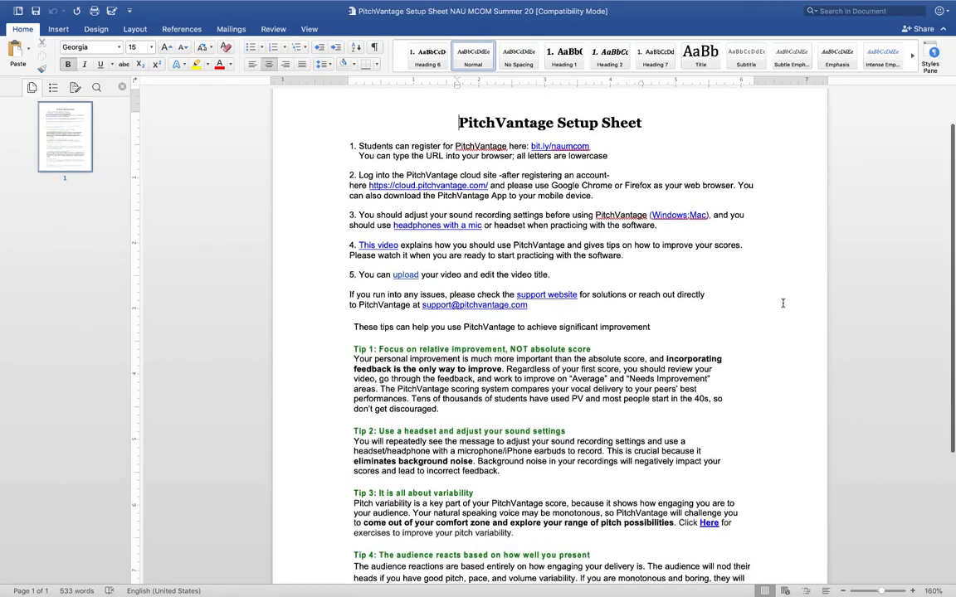
Scroll the Setup Sheet through its registration steps and tips down to Tip 6 on emailing support.
scroll(down, 3)
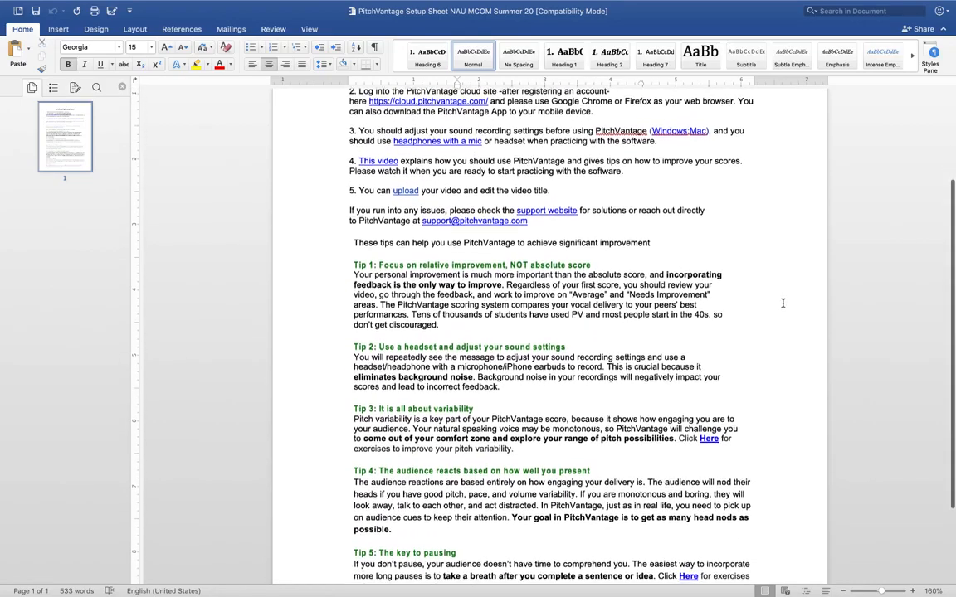
scroll(down, 3)
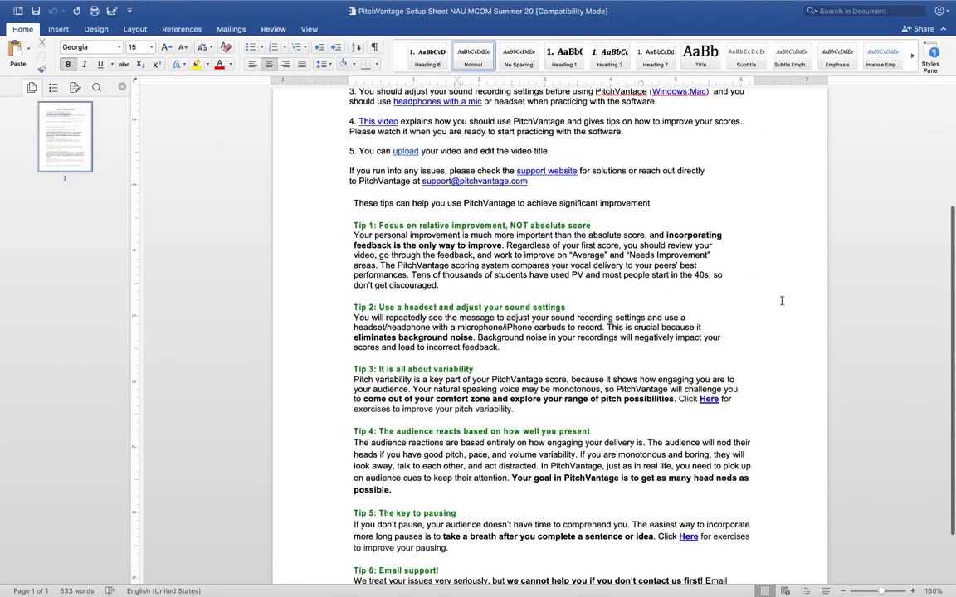
scroll(down, 3)
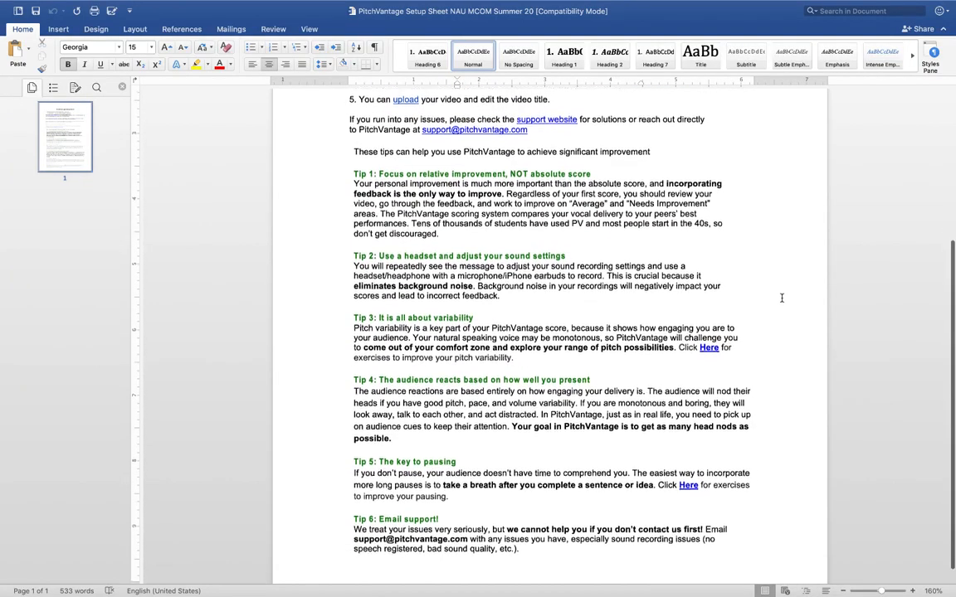
scroll(down, 3)
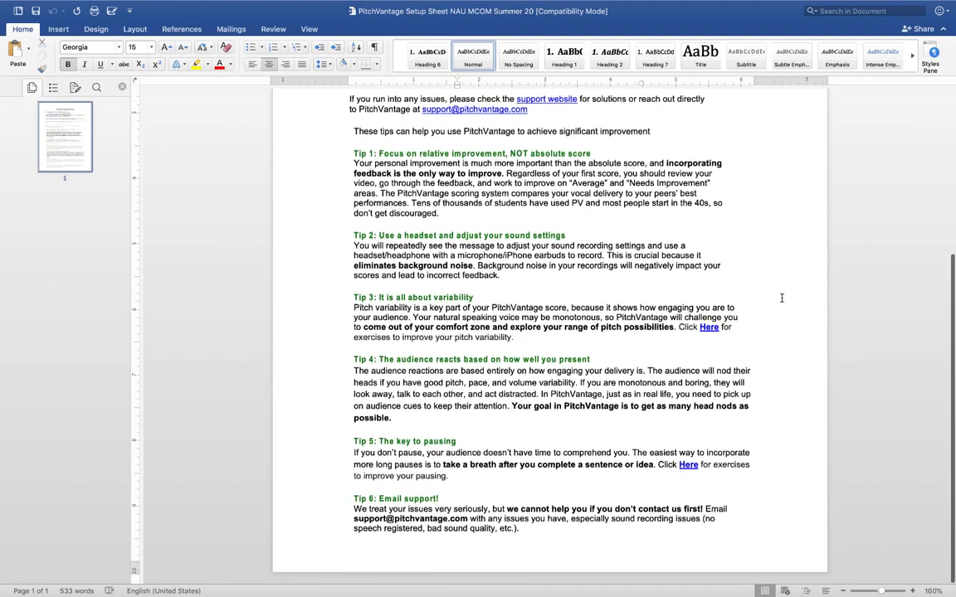